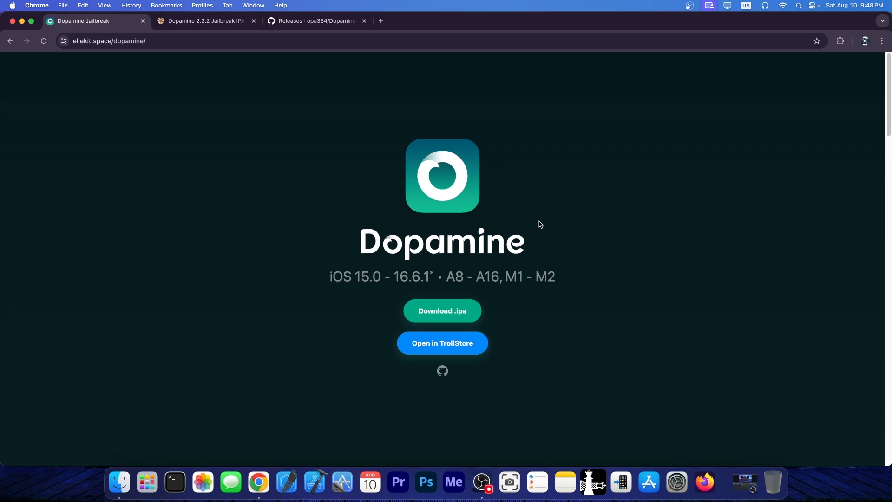
Step: Skim the Dopamine compatibility list, then bring up the iDevice Central Dopamine 2.2.2 article
scroll("down", 3)
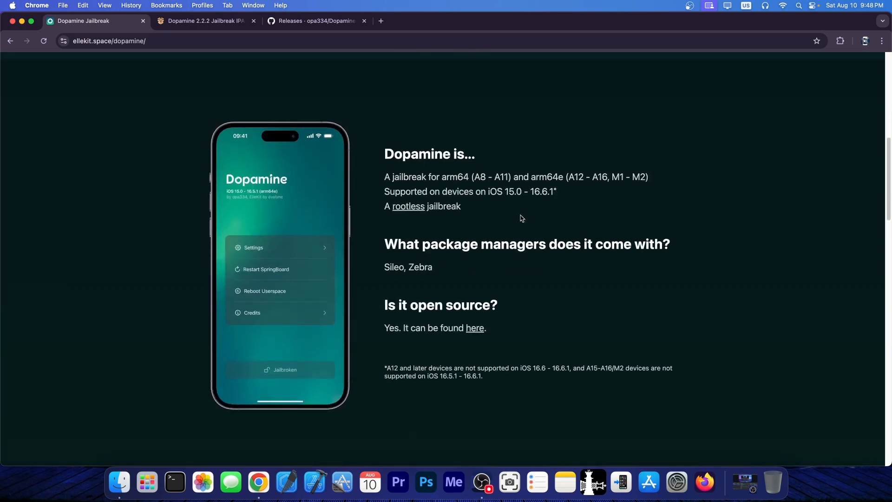
left_click(205, 20)
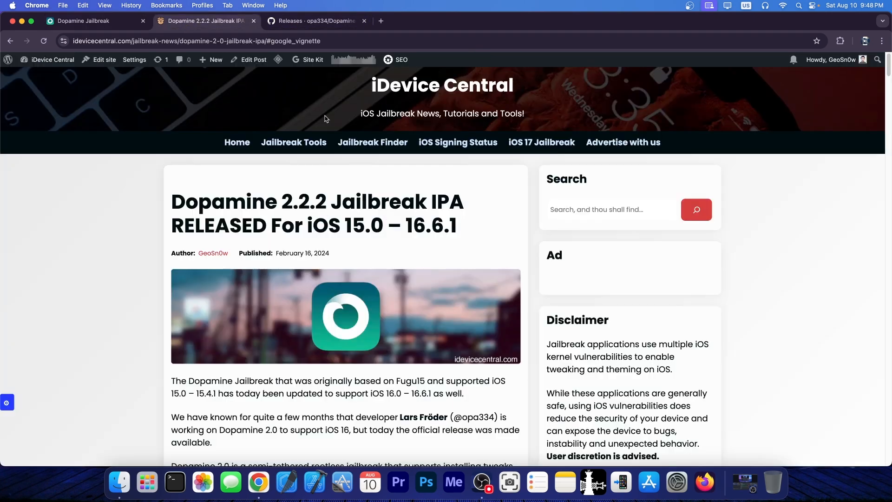
Step: Show the GitHub Dopamine 2.2.2 release notes and assets with the text selection cleared
left_click(314, 21)
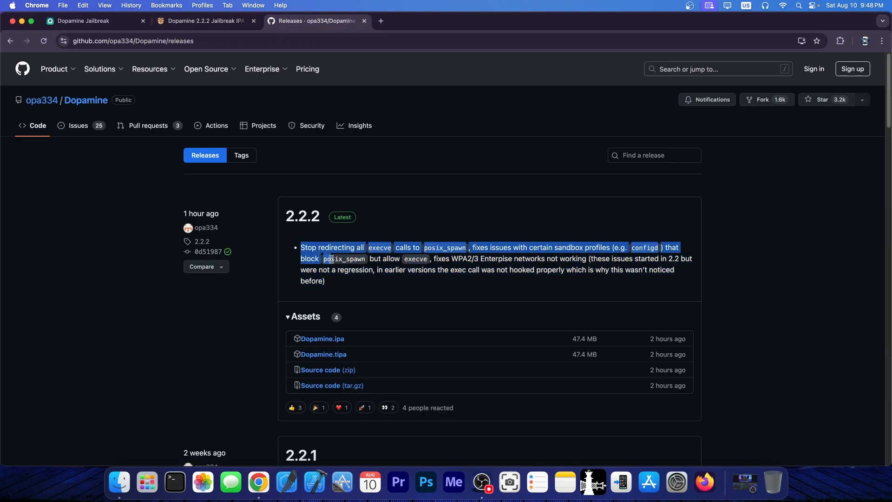
left_click(742, 204)
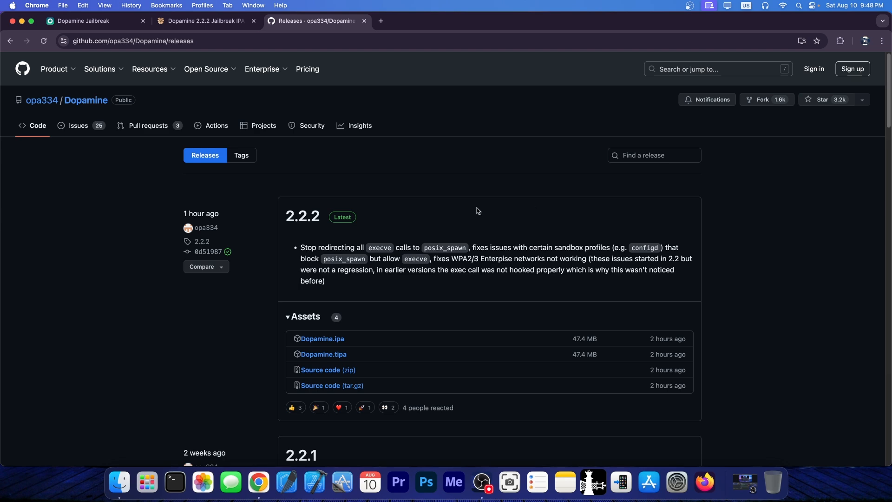
Step: Read down through the older 2.2.1 and 2.2 release notes and grab the Dopamine.tipa asset
scroll("down", 3)
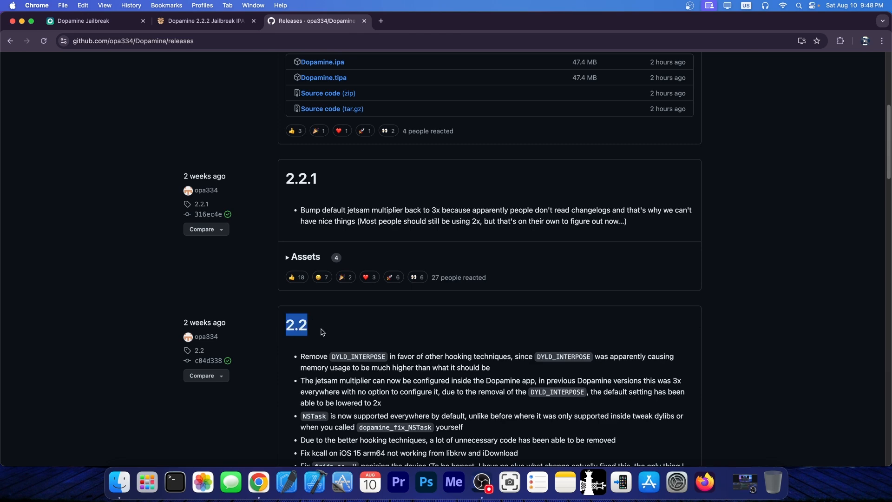
scroll("down", 3)
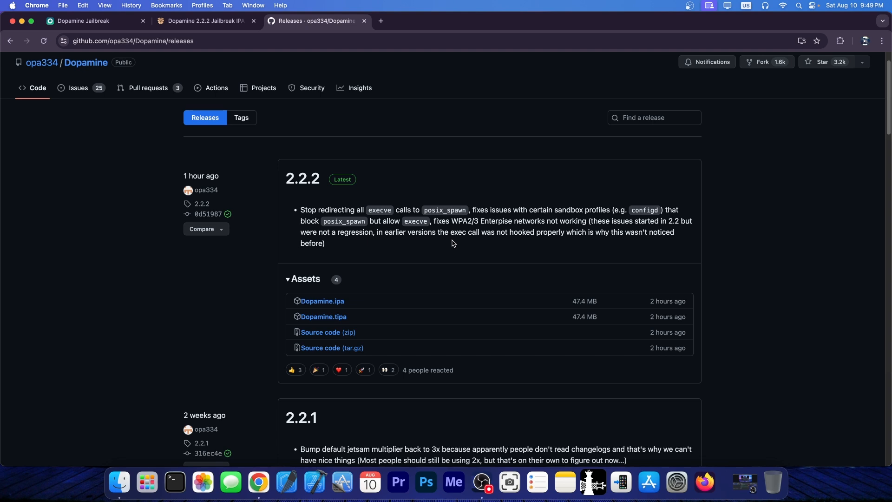
mouse_move(331, 317)
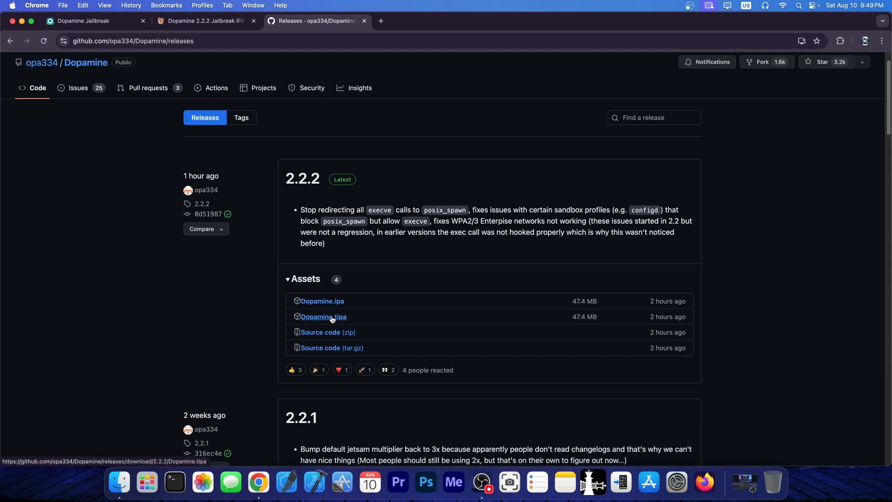
left_click(93, 21)
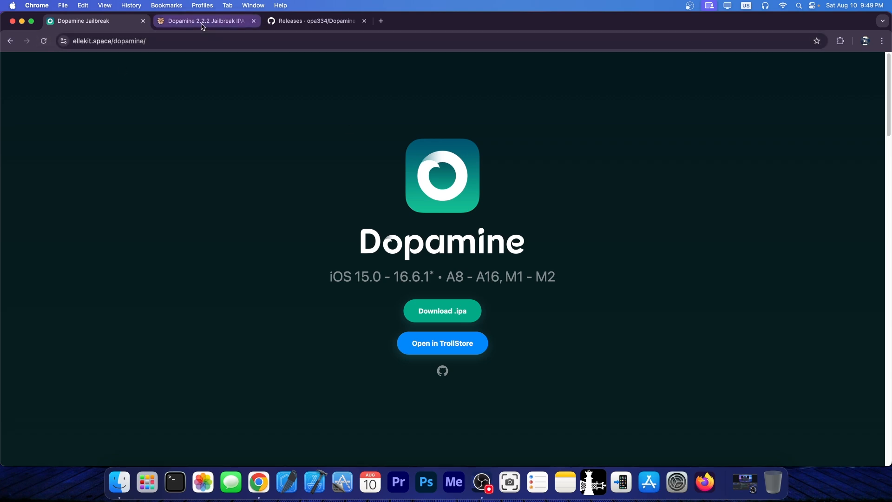
Step: Read the iDevice Central article down to the Download Dopamine Jailbreak v2.2.2 IPA section
left_click(204, 20)
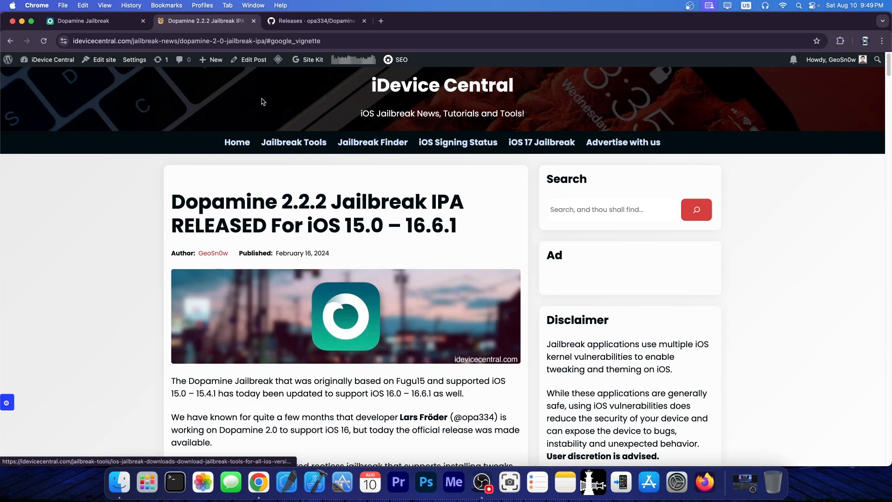
scroll("down", 3)
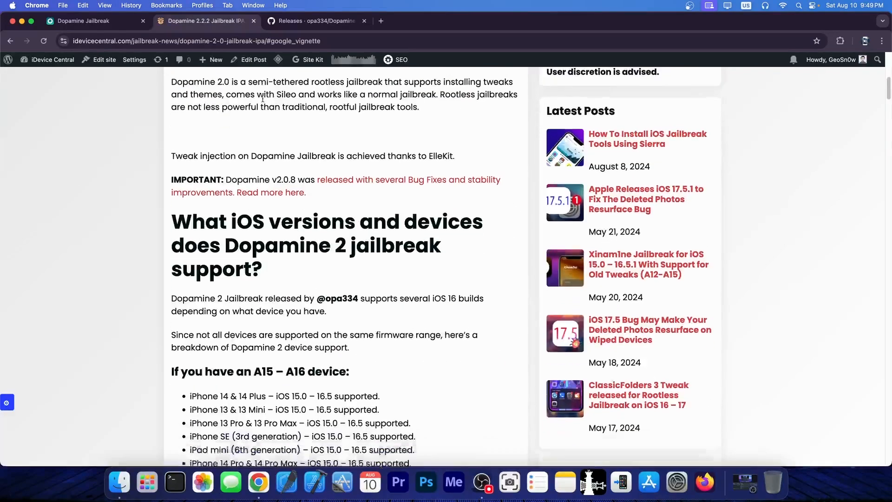
scroll("down", 3)
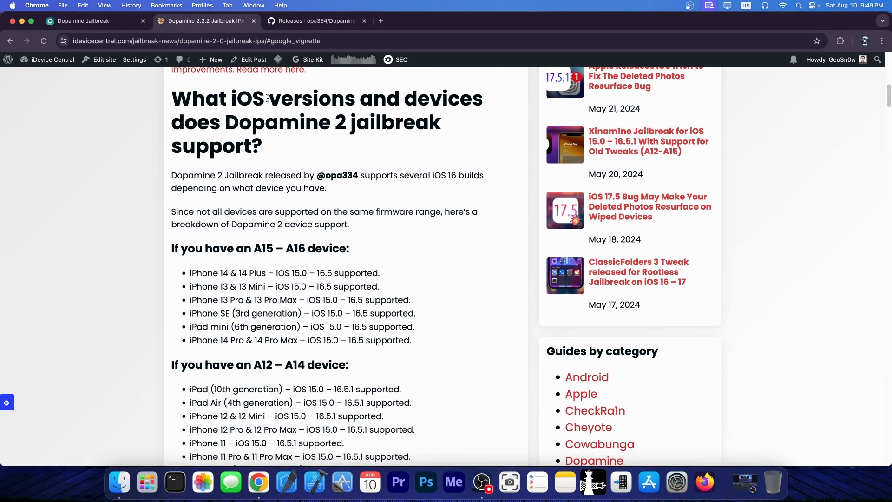
scroll("down", 3)
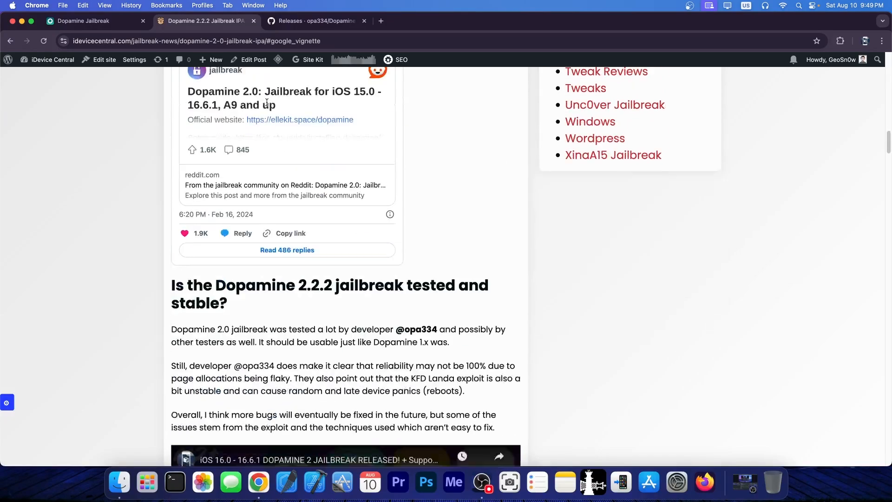
scroll("down", 3)
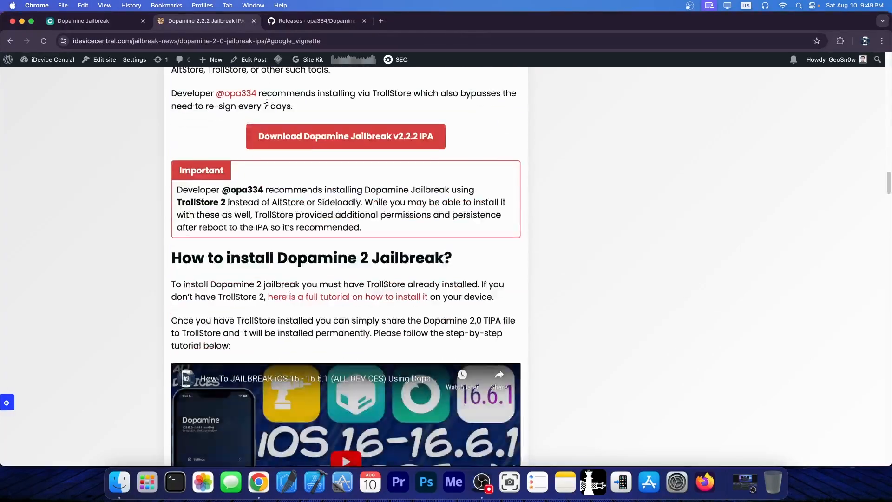
scroll("down", 3)
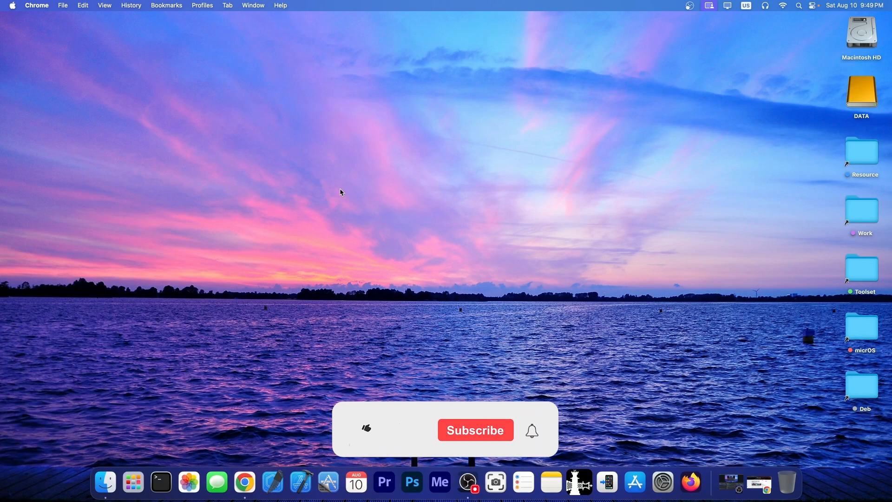
Step: Hide Chrome so only the macOS desktop and its folders remain visible
left_click(367, 428)
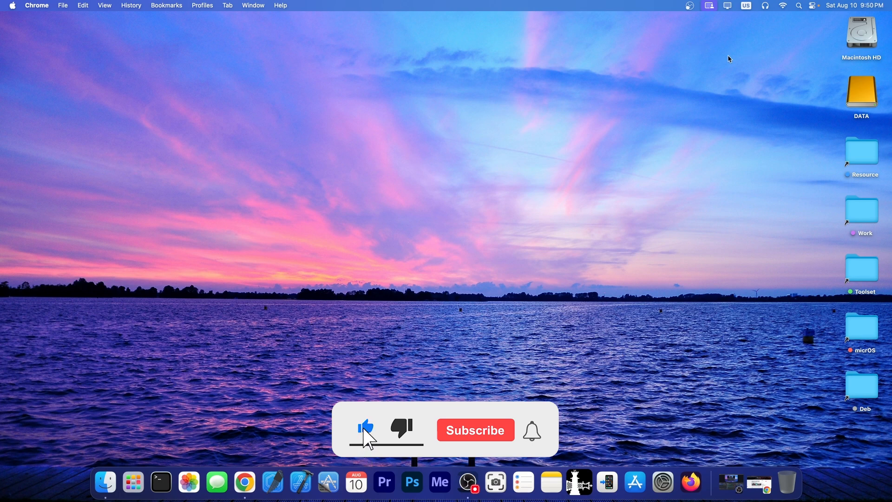
left_click(475, 430)
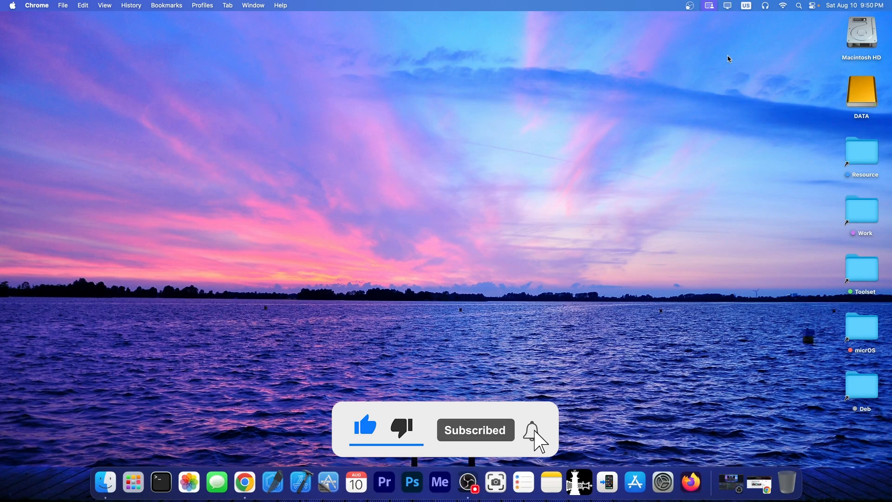
left_click(531, 431)
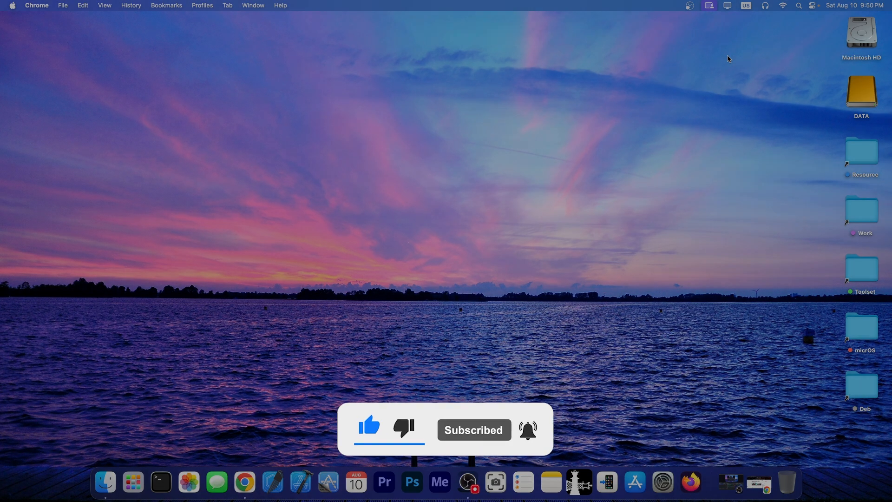